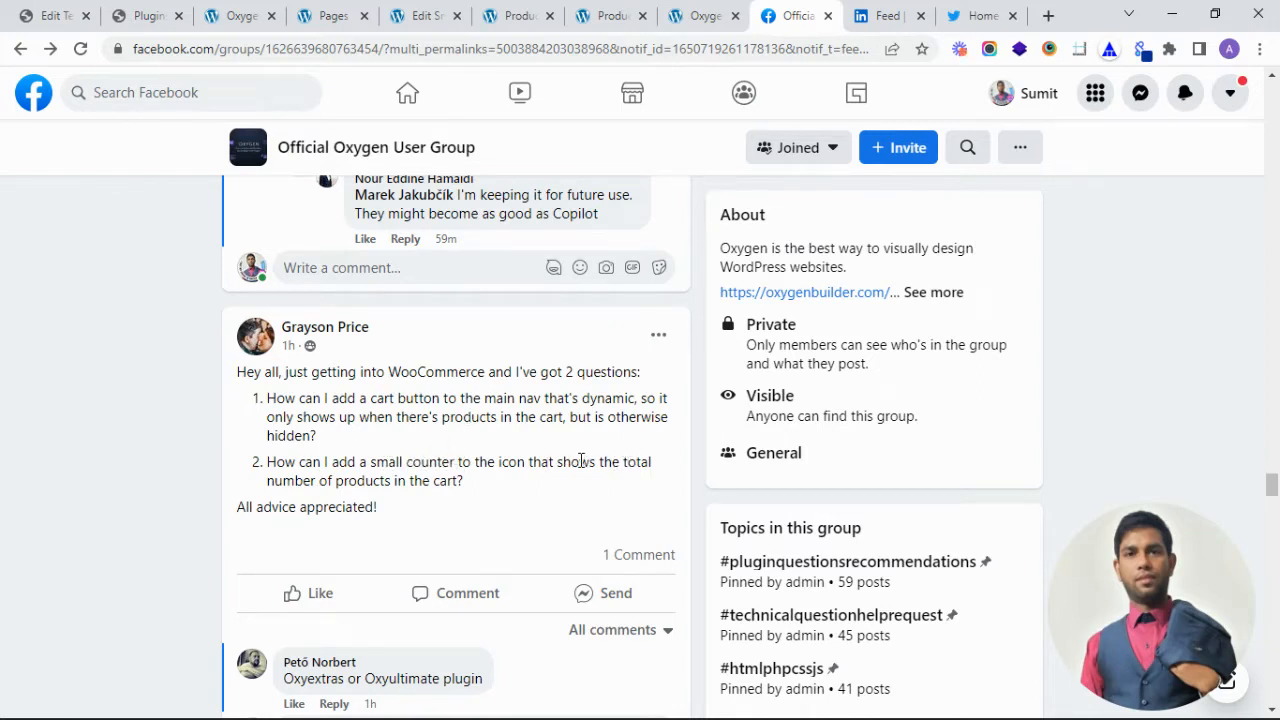
Read the Facebook dynamic cart-counter question, then bring up the cart-button shortcode snippet
left_click_drag(557, 461, 390, 480)
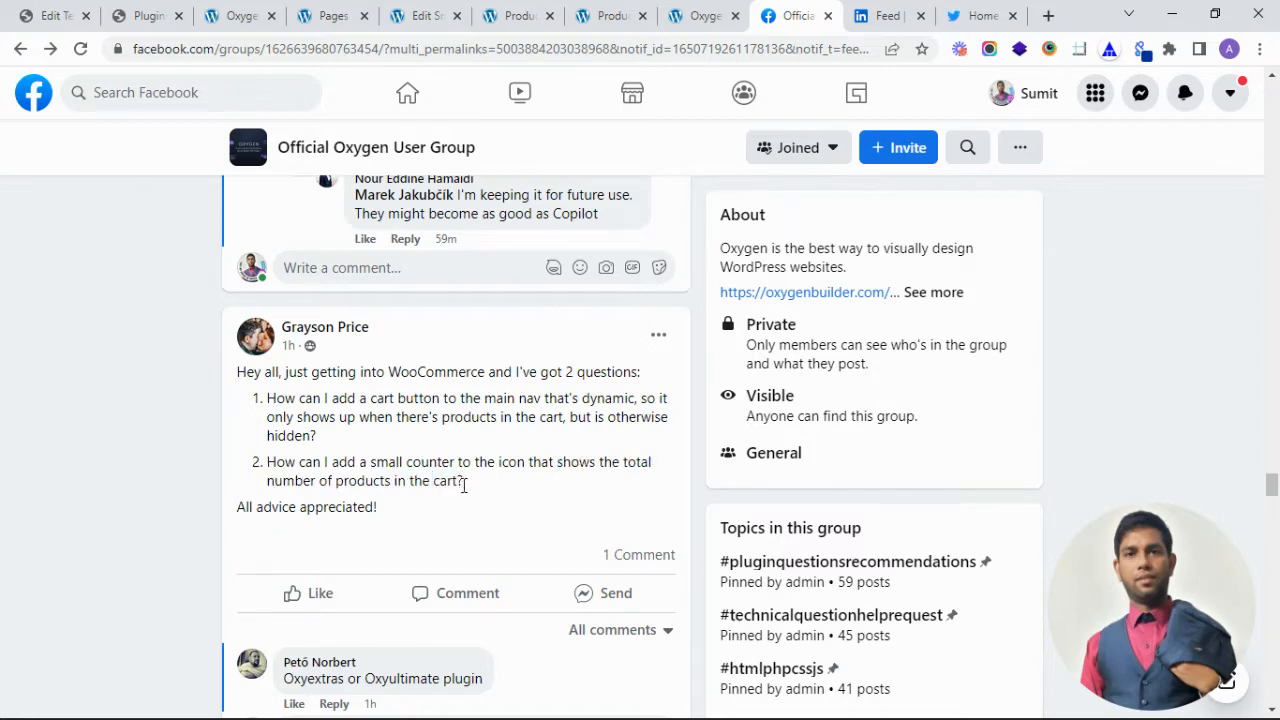
left_click(610, 15)
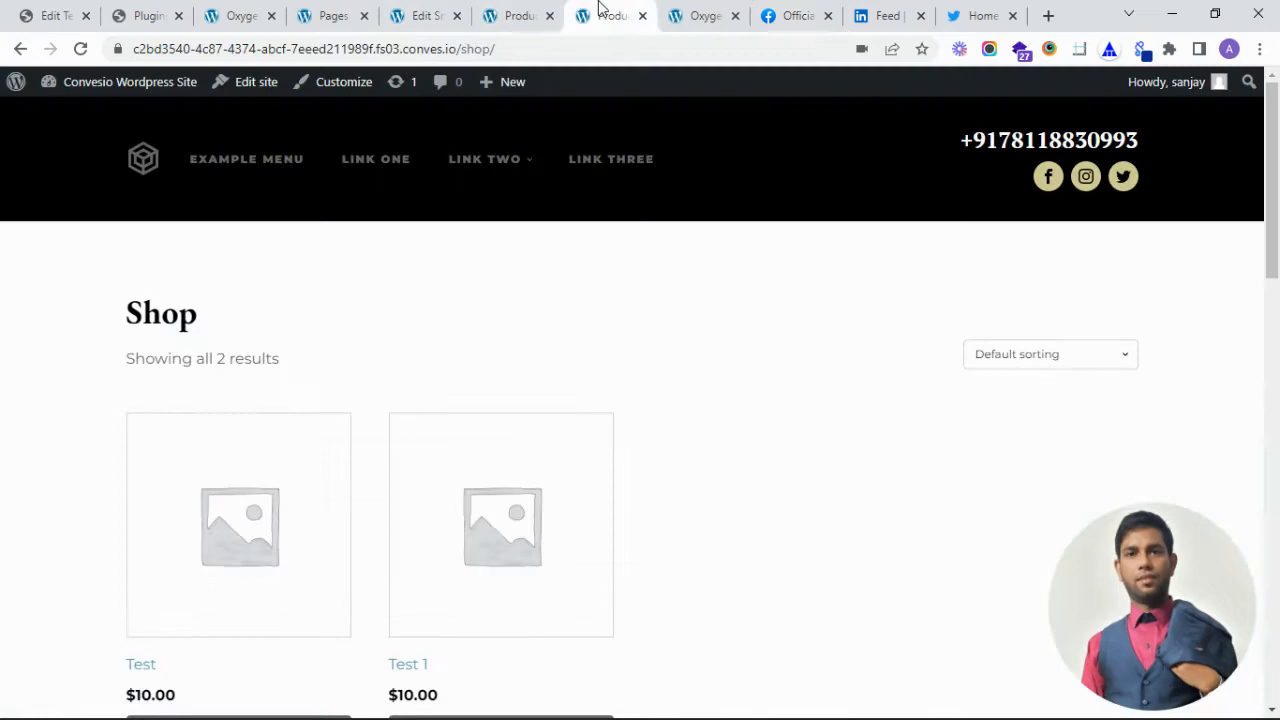
left_click(420, 15)
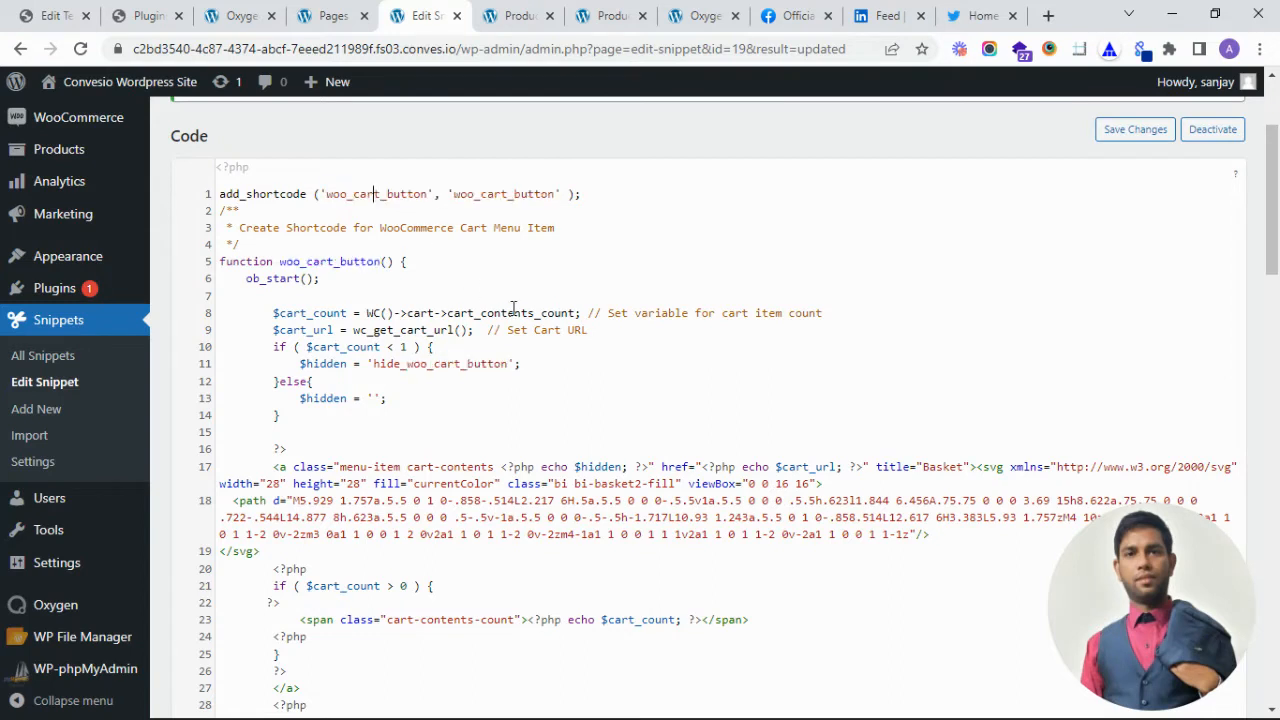
scroll("down", 3)
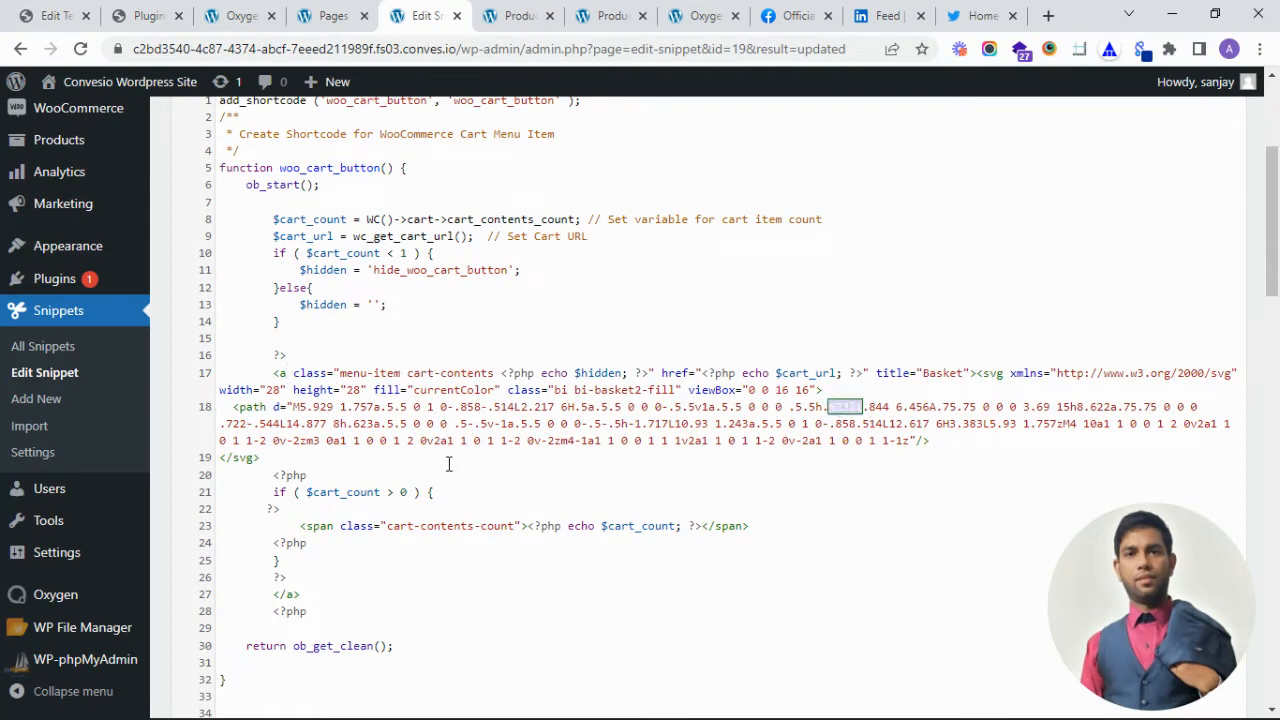
double_click(652, 525)
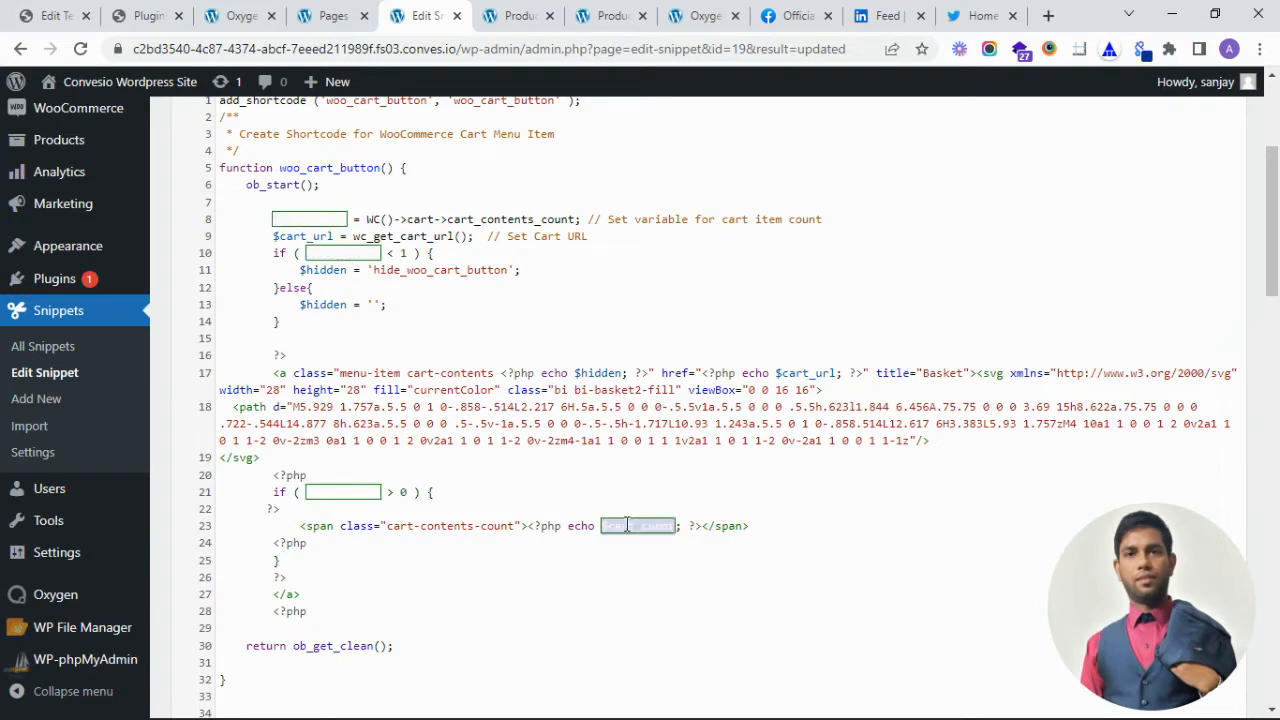
scroll("down", 3)
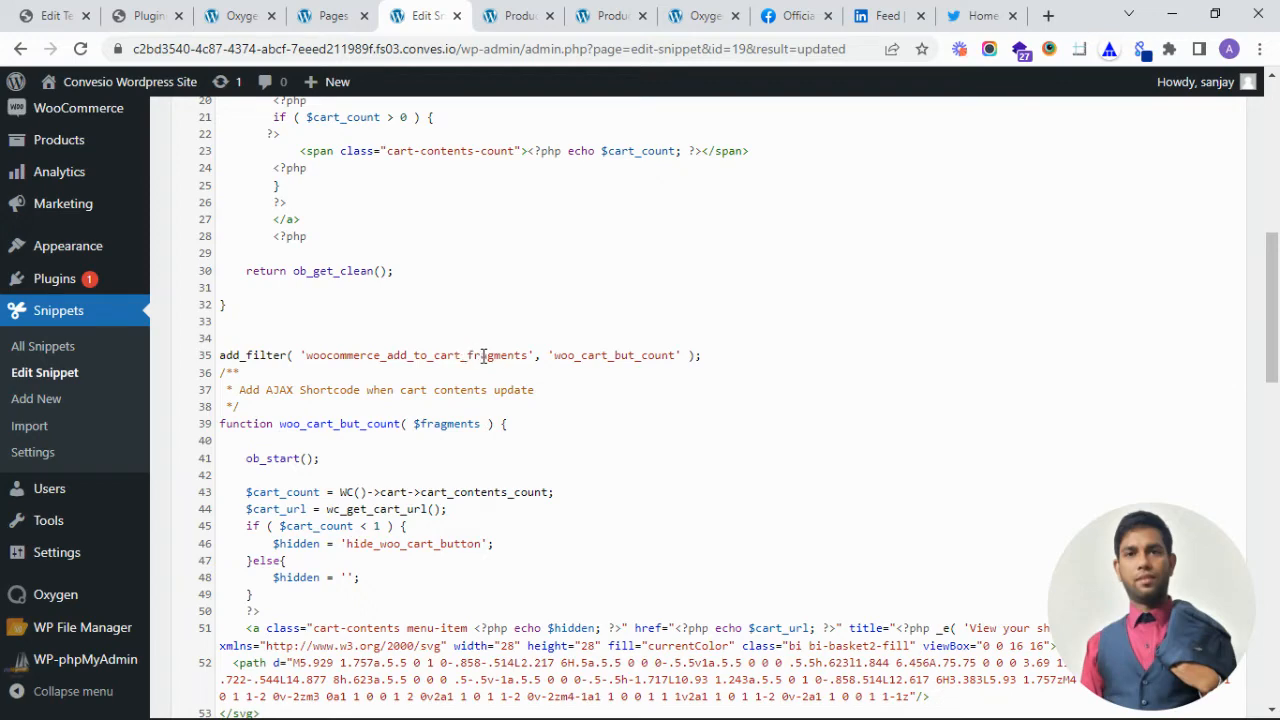
Review the woo_cart_button_css function code, then bring up the Oxygen Home template
scroll("down", 3)
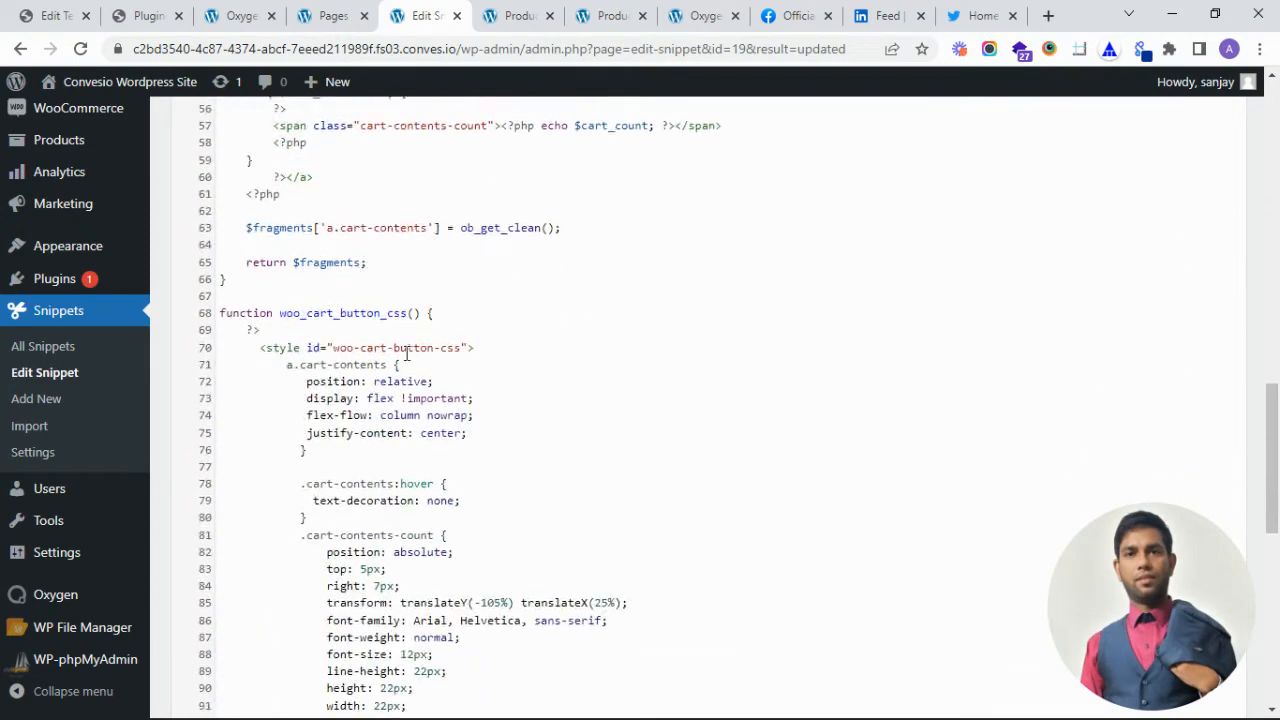
double_click(343, 313)
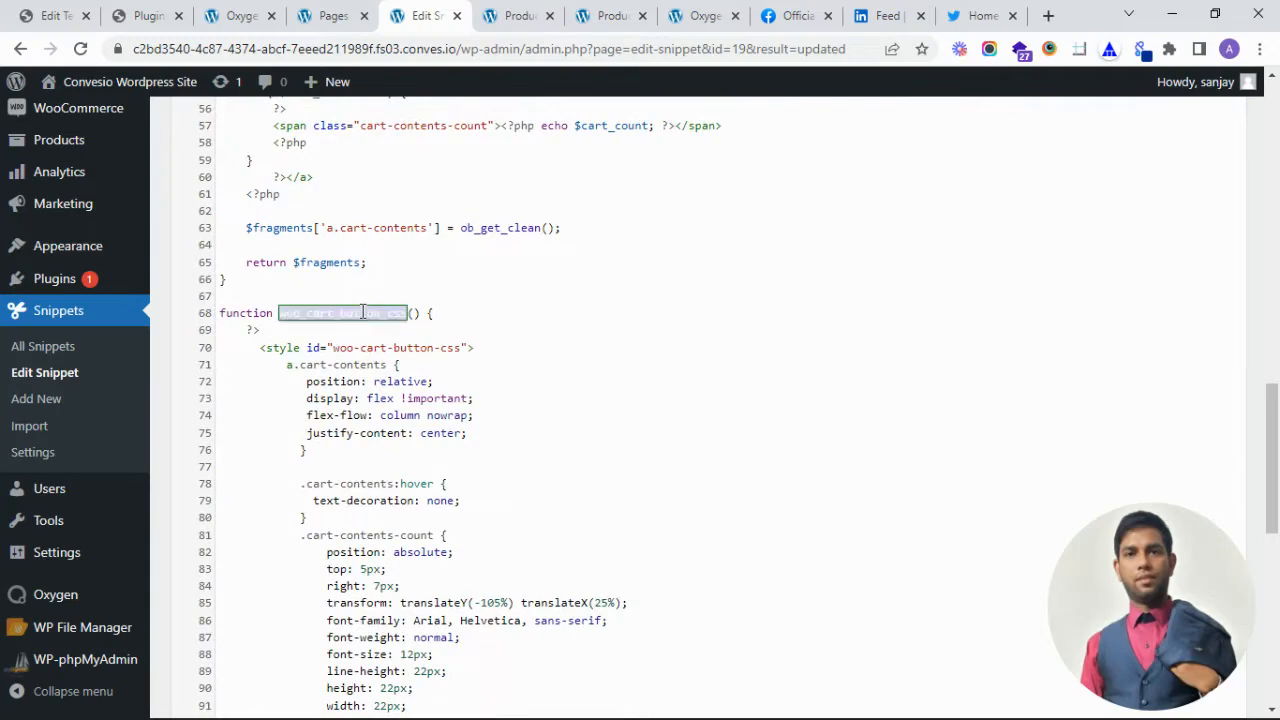
left_click(457, 347)
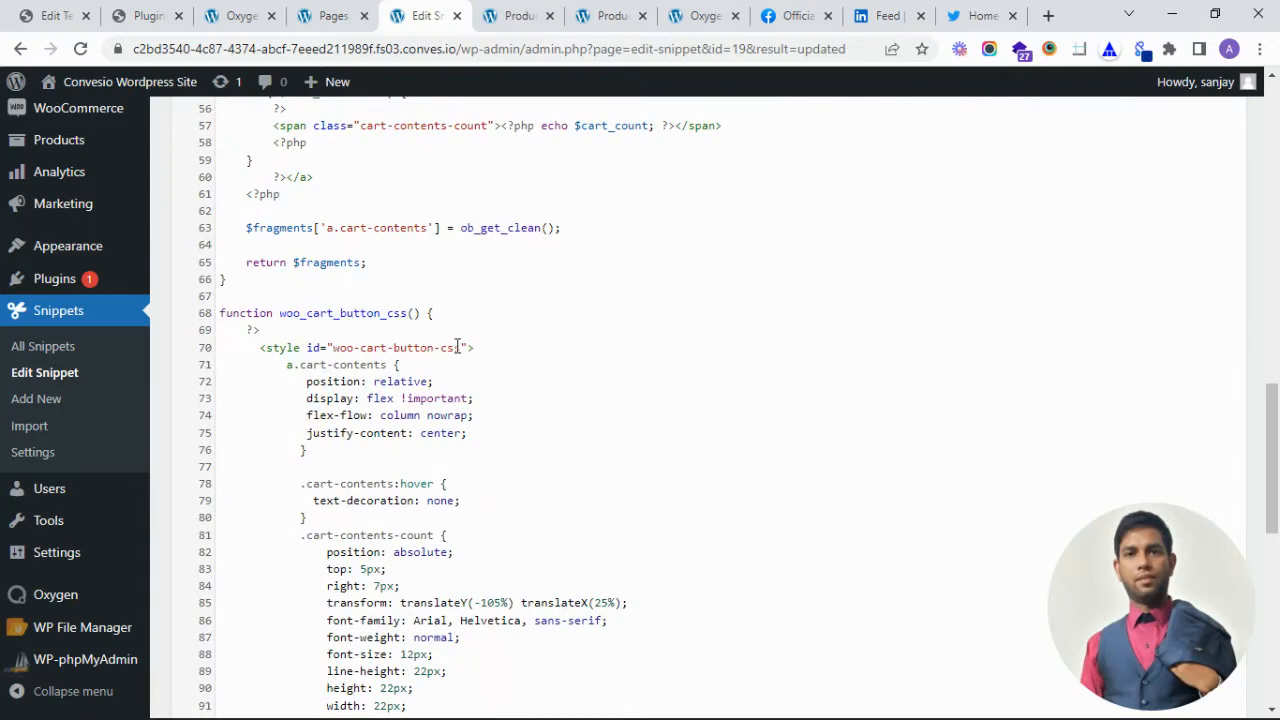
scroll("down", 3)
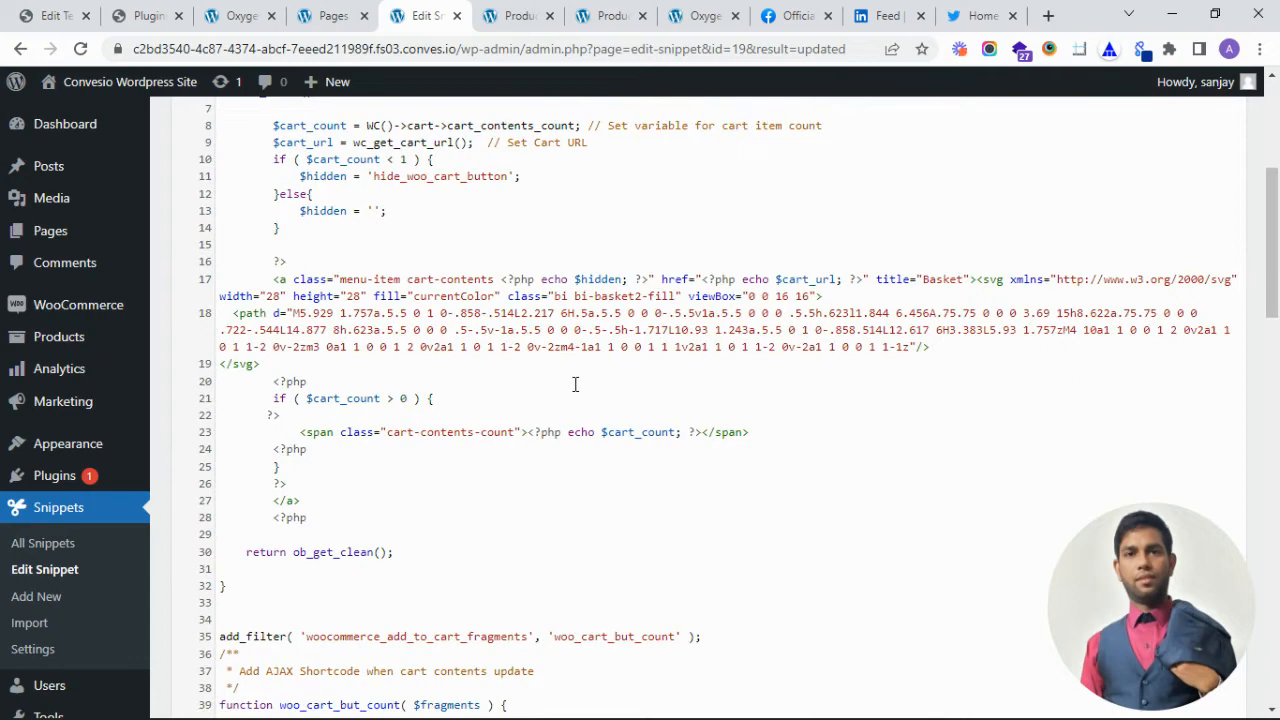
left_click(1134, 222)
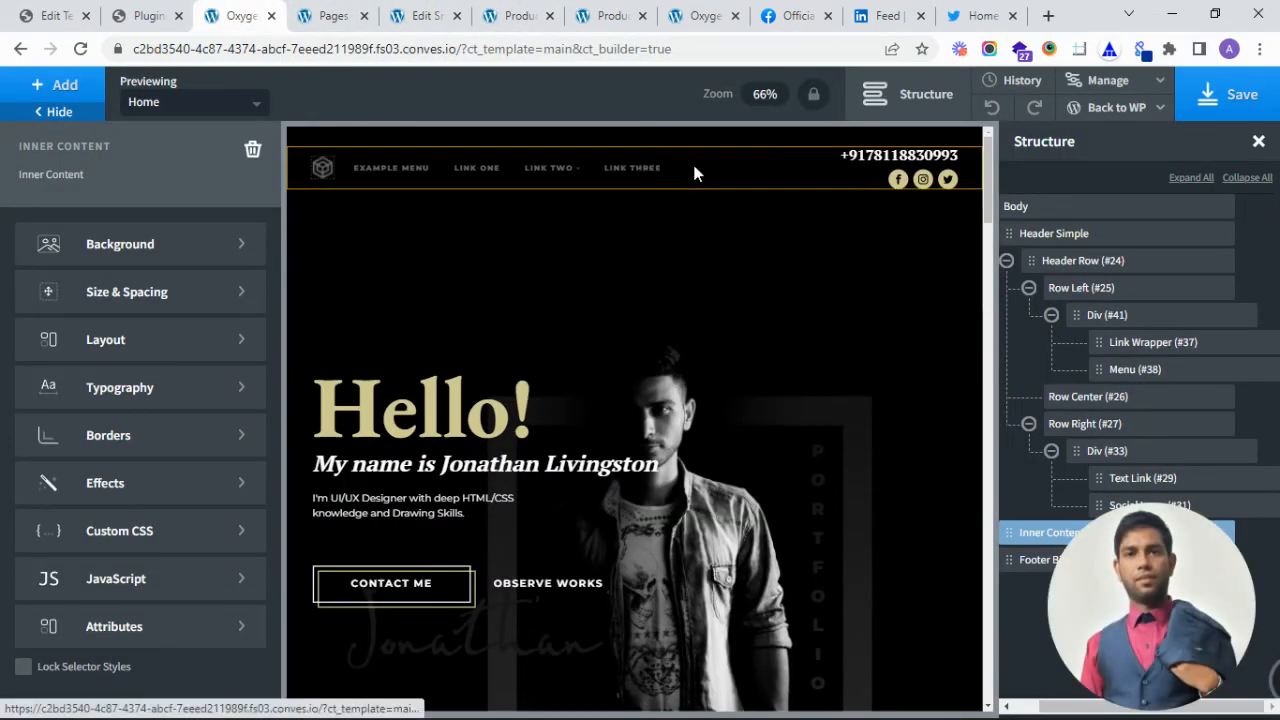
Add a Shortcode element with [woo_cart_button] inside the header menu's div (#41)
left_click(1134, 369)
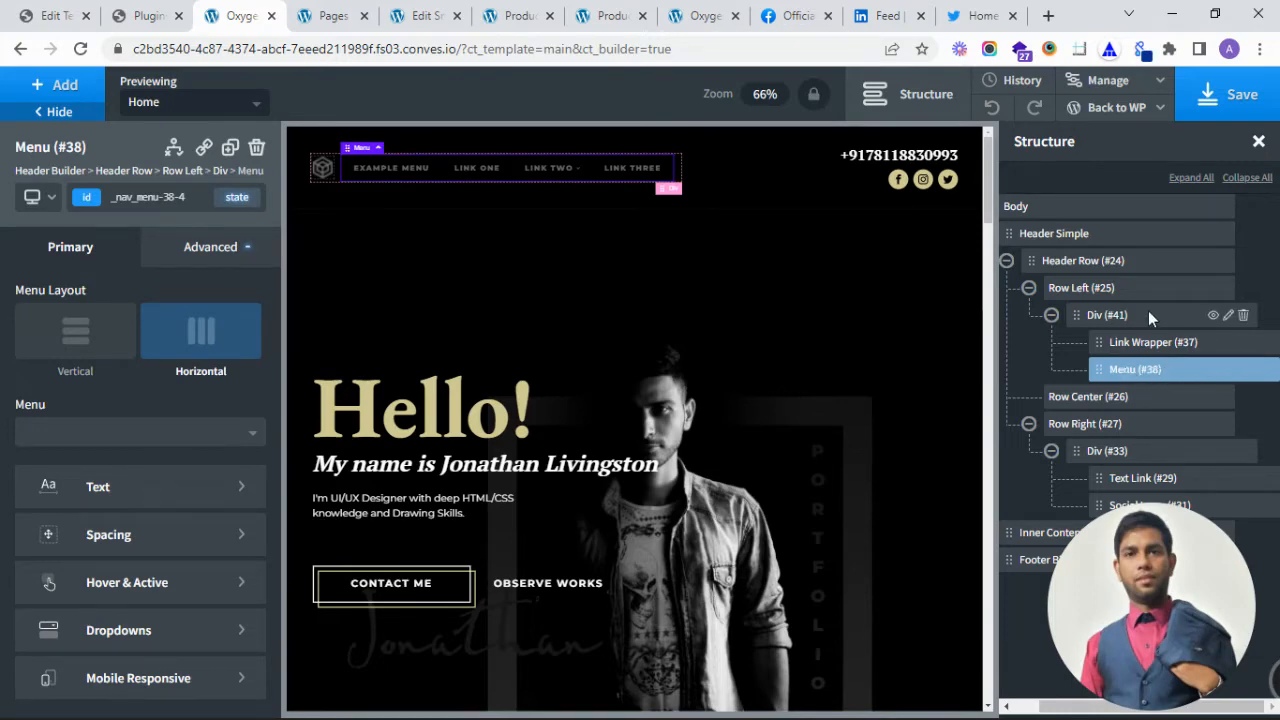
left_click(1107, 314)
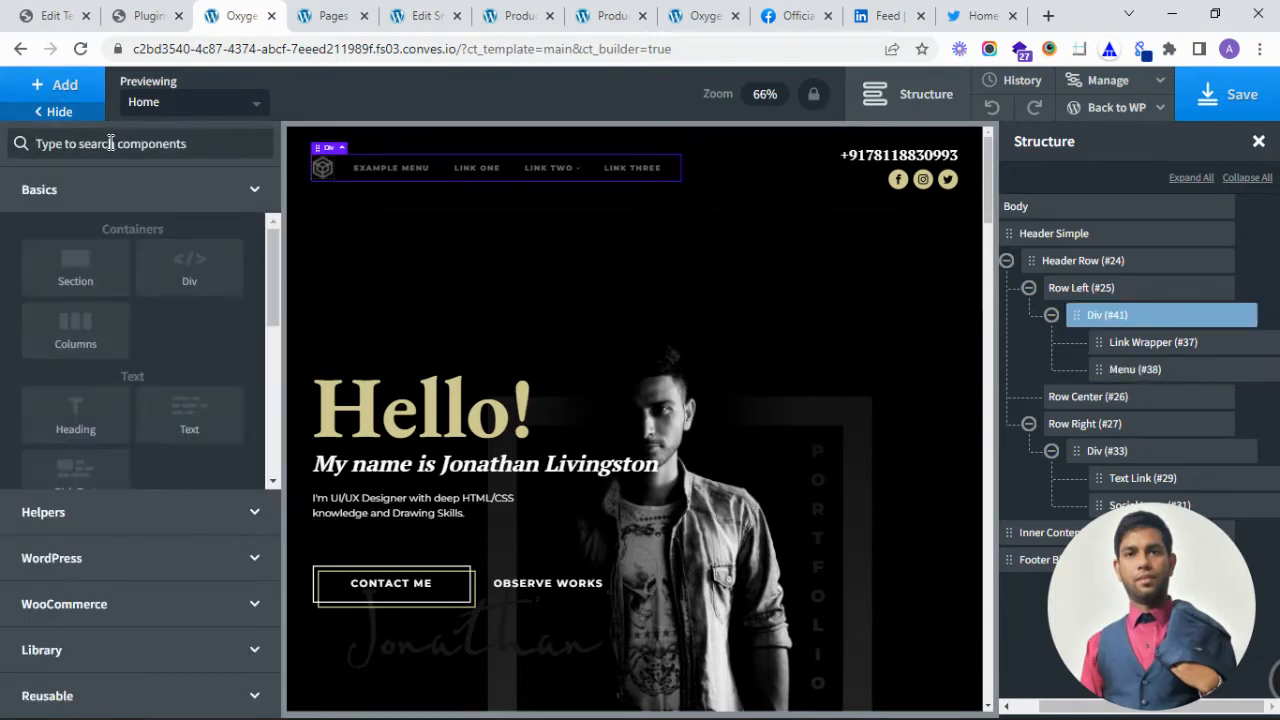
type("shor")
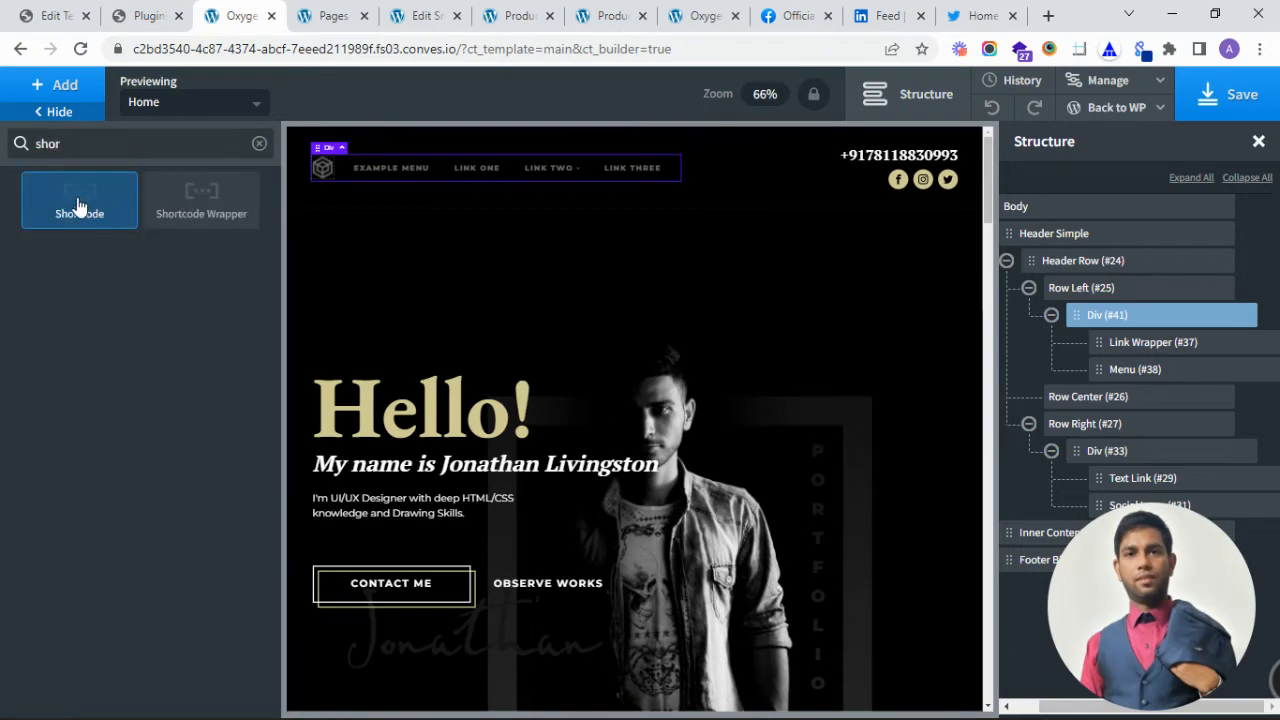
left_click(79, 200)
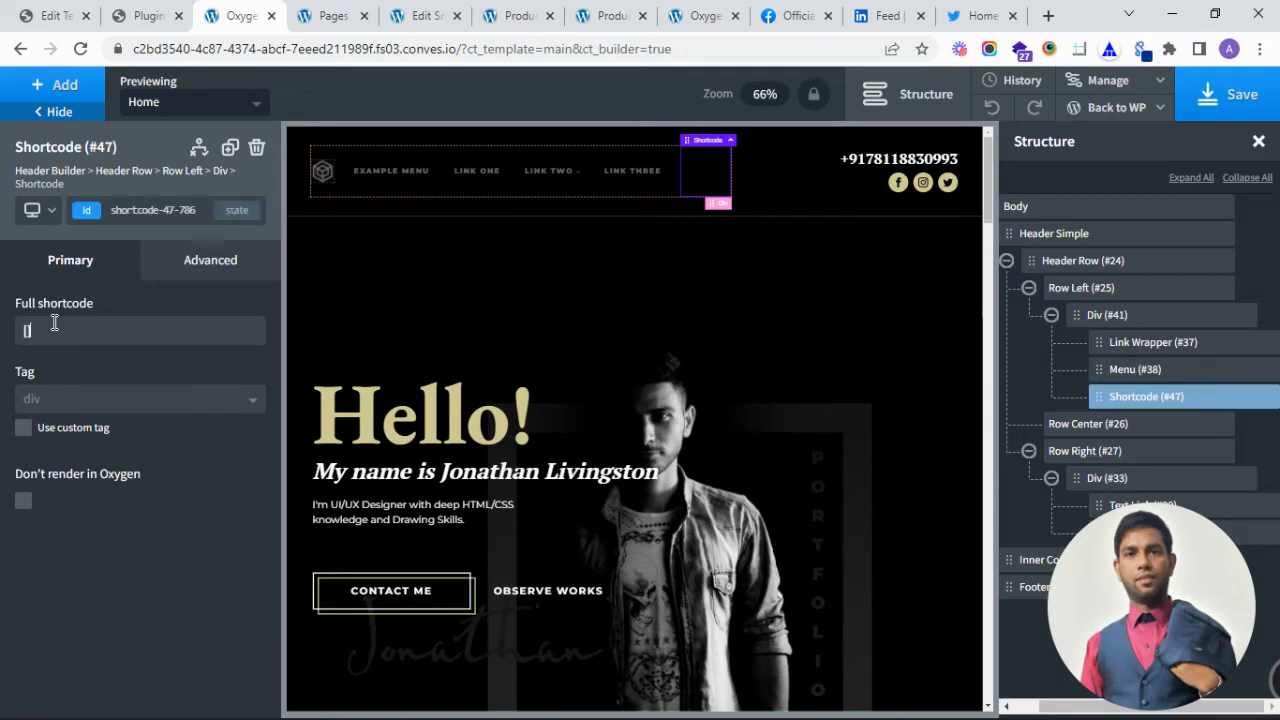
type("[woo_cart_button]")
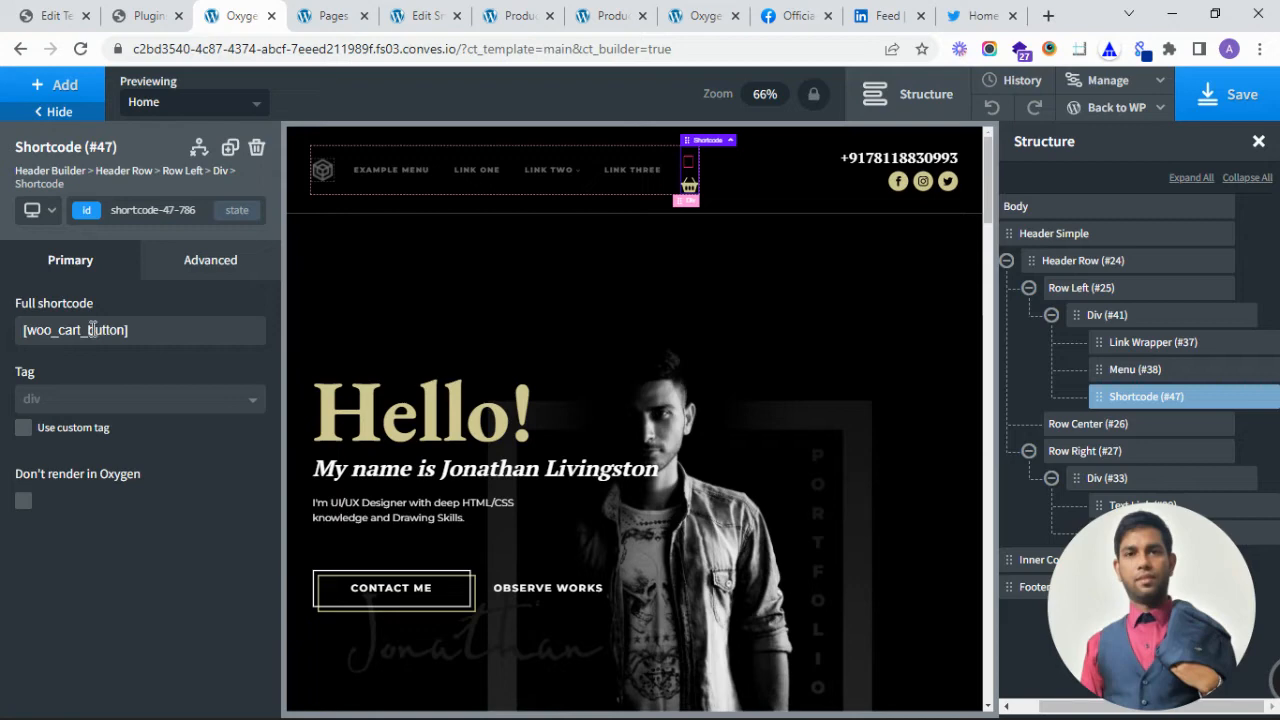
mouse_move(690, 170)
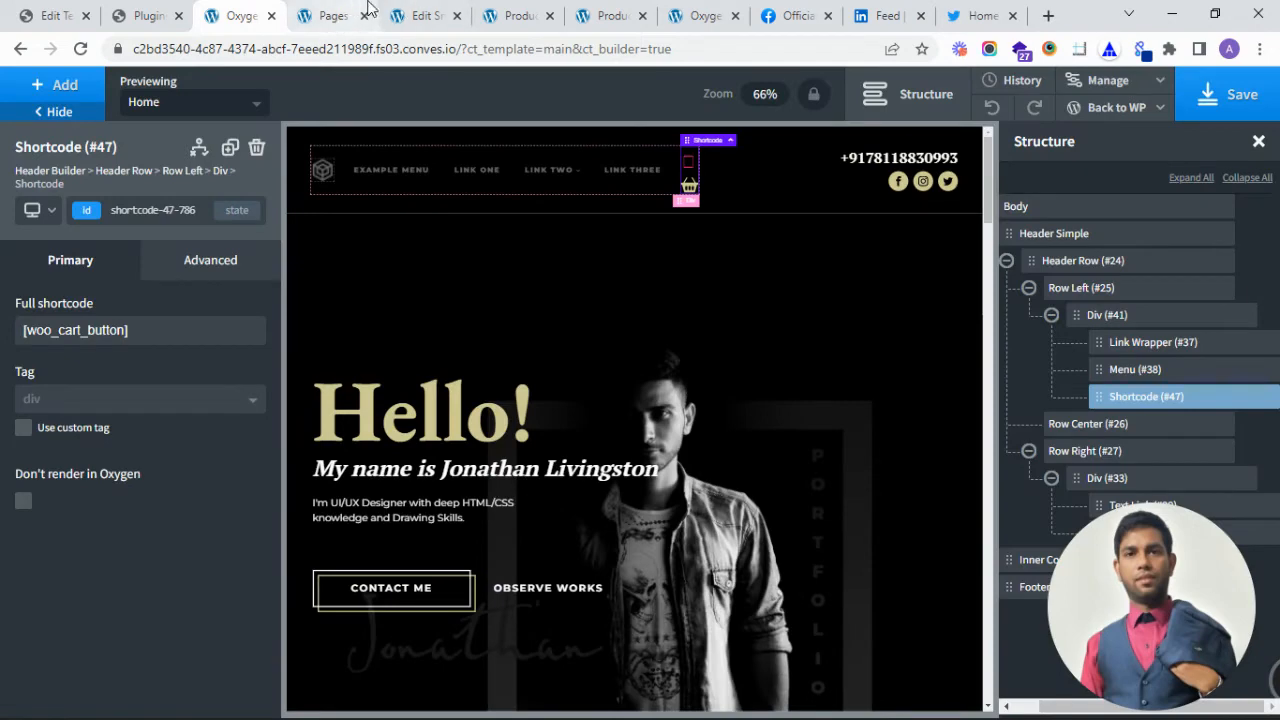
Add Test 1 to the cart until the basket badge reads 3, then open the cart
left_click(513, 15)
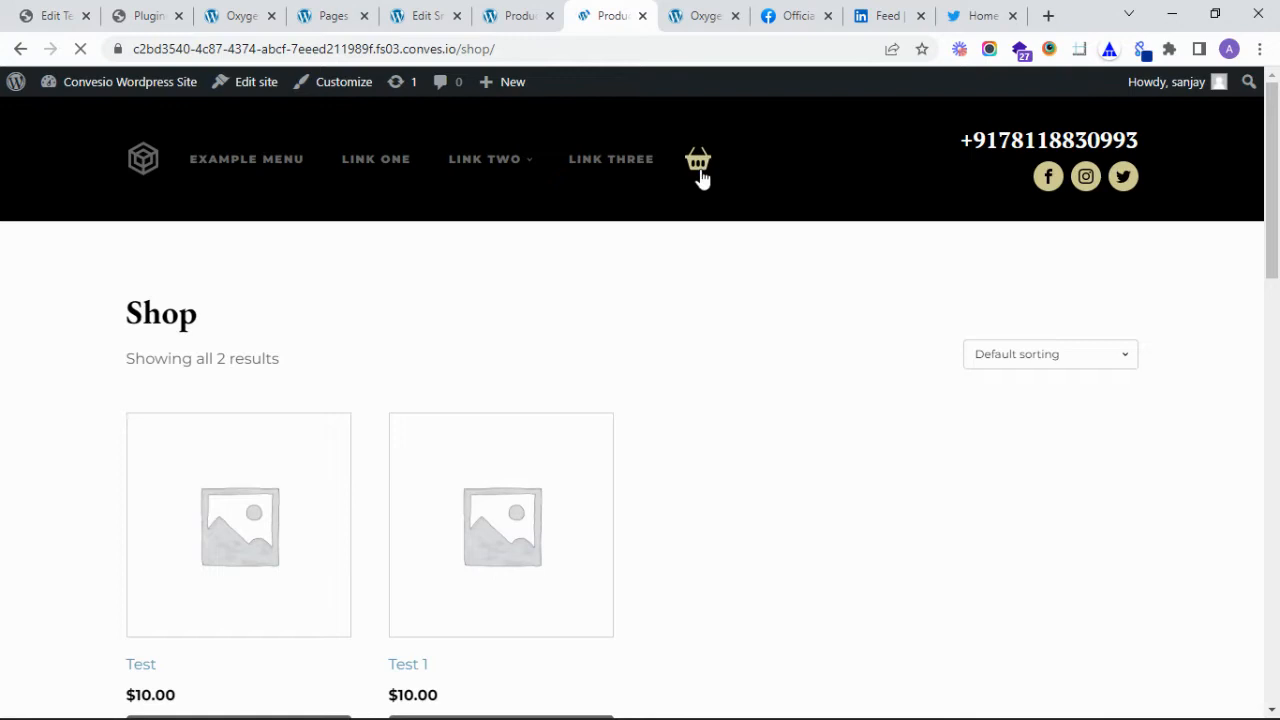
scroll("down", 3)
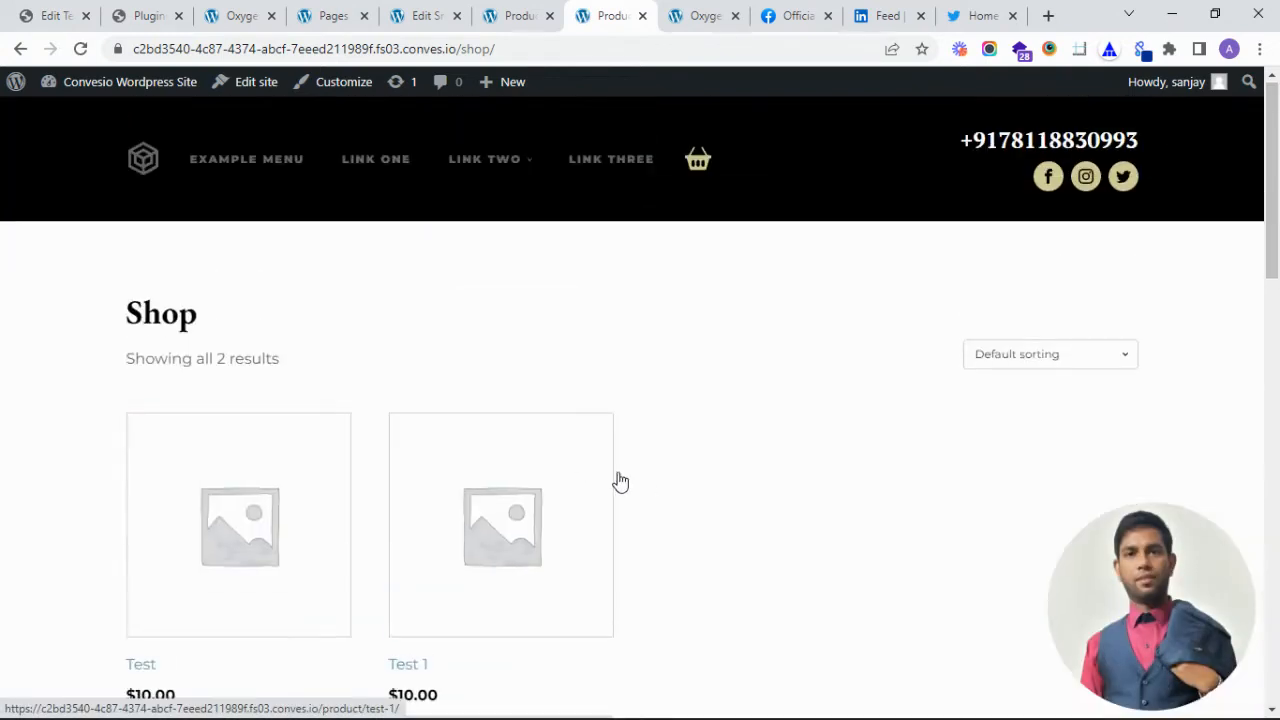
left_click(500, 456)
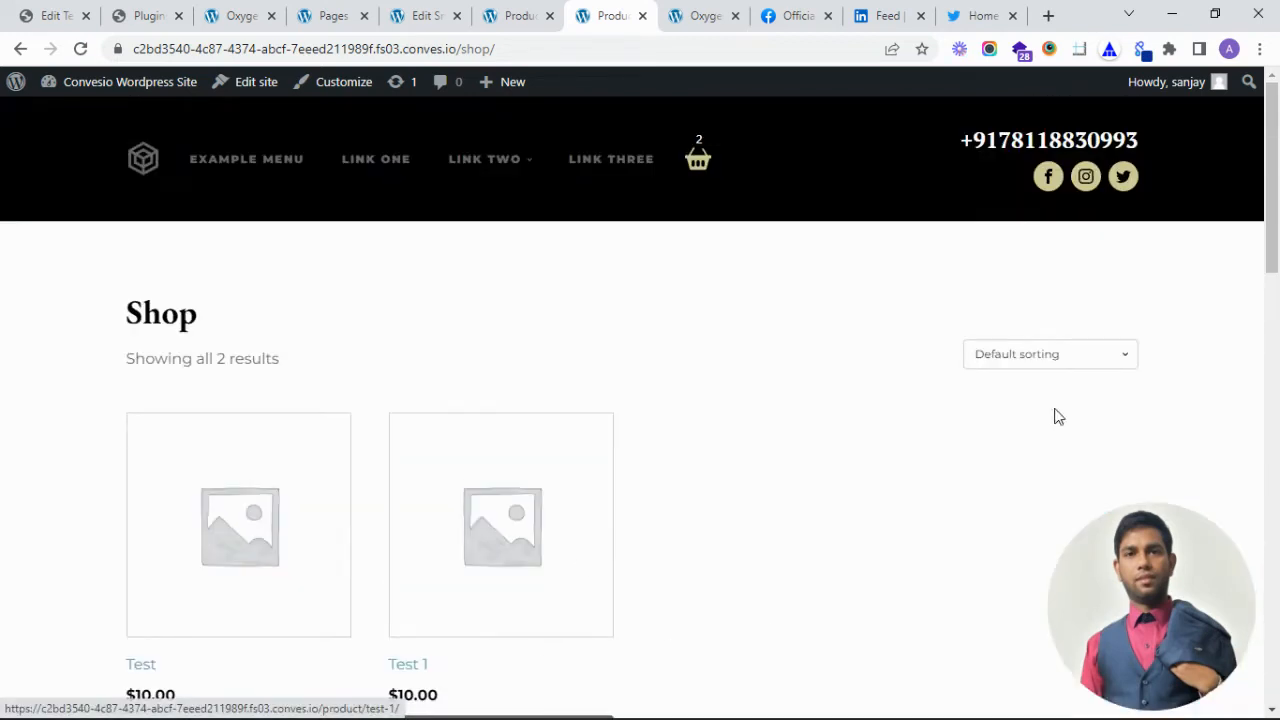
scroll("down", 3)
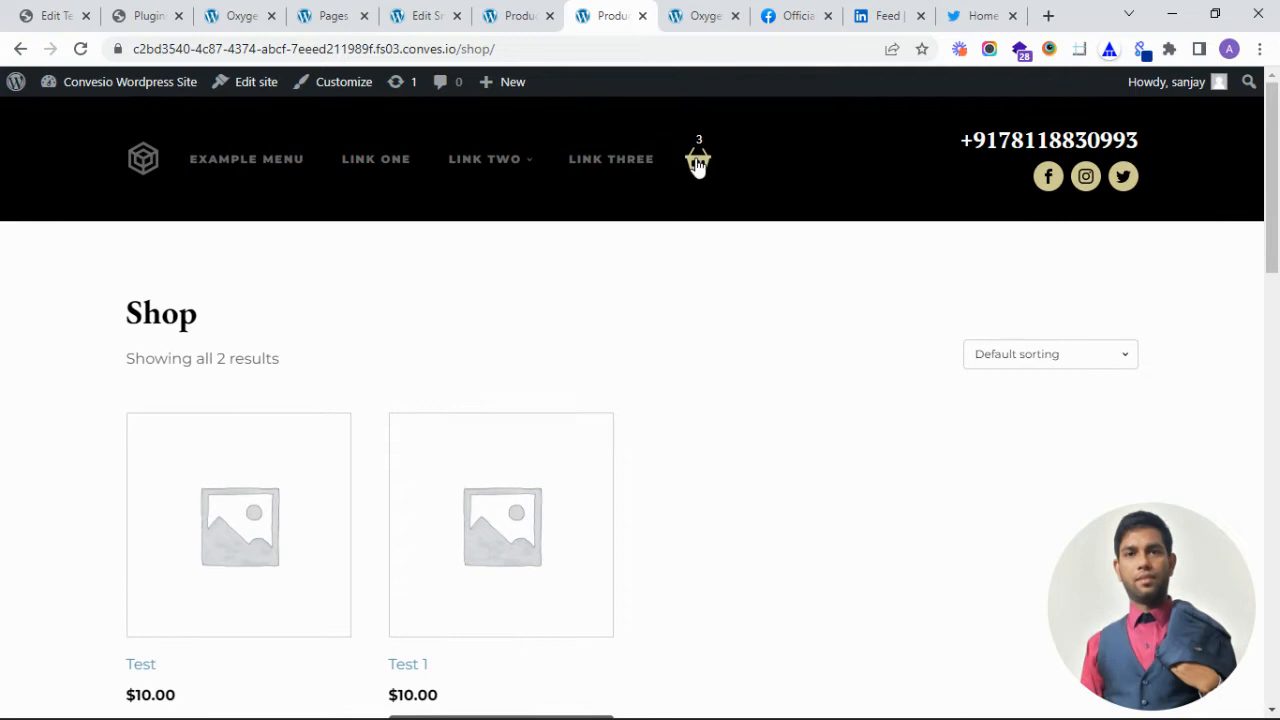
left_click(698, 158)
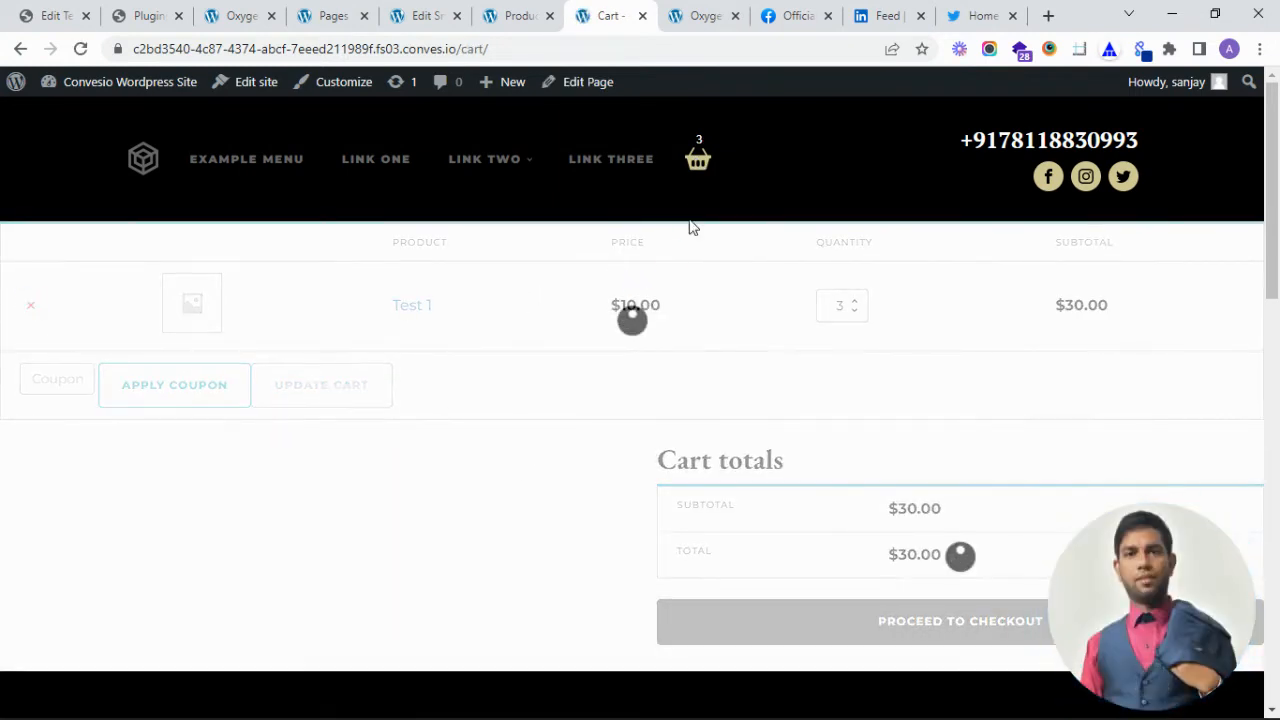
Remove Test 1 to empty the cart, then inspect the header basket icon's markup
left_click(30, 305)
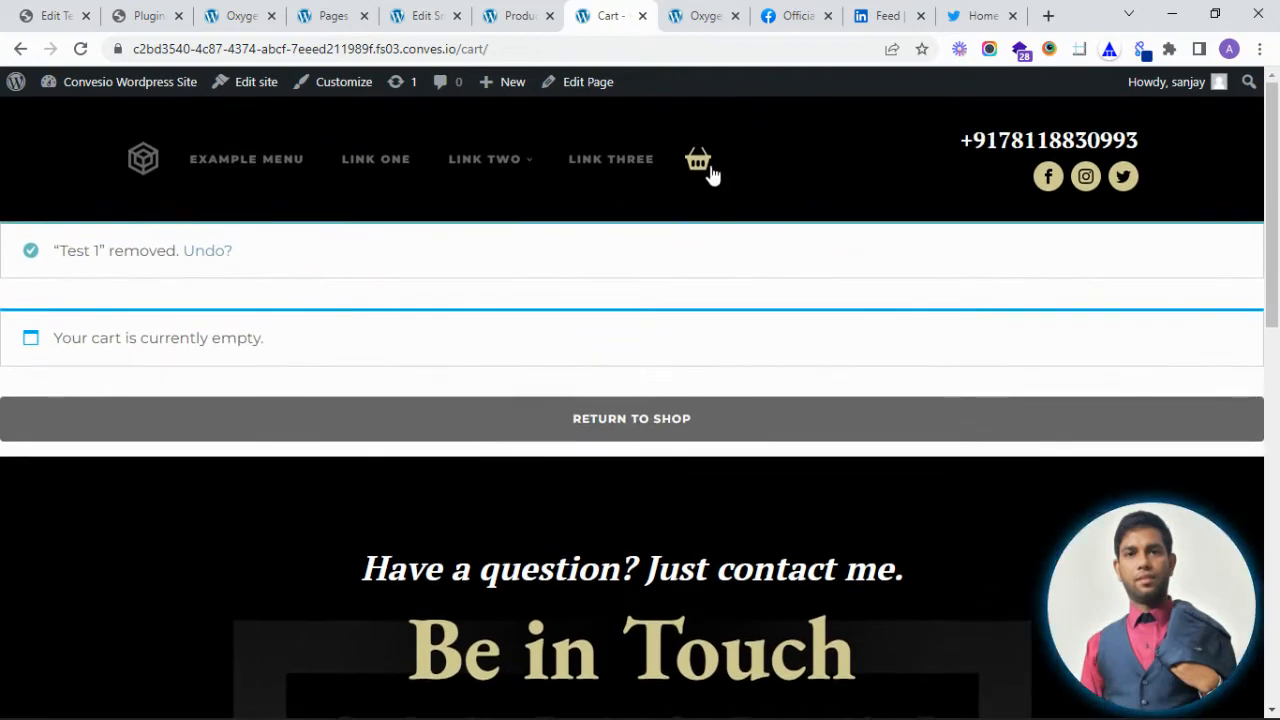
right_click(698, 159)
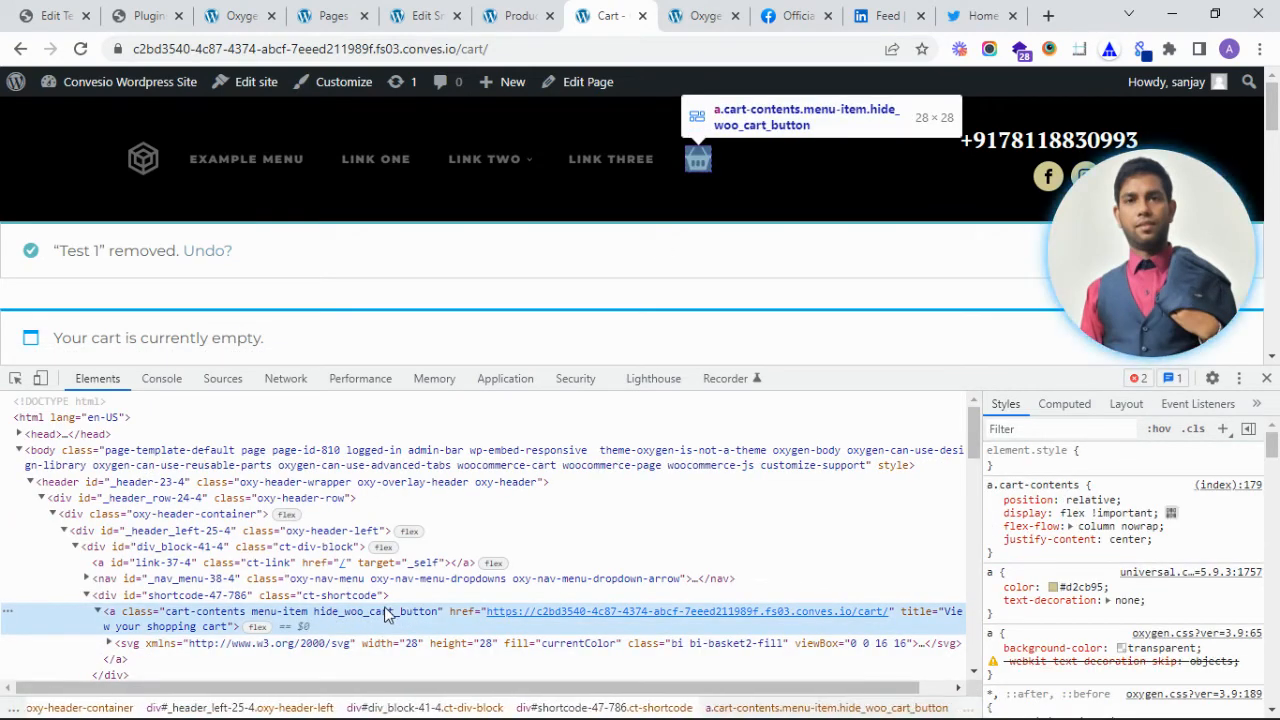
mouse_move(343, 615)
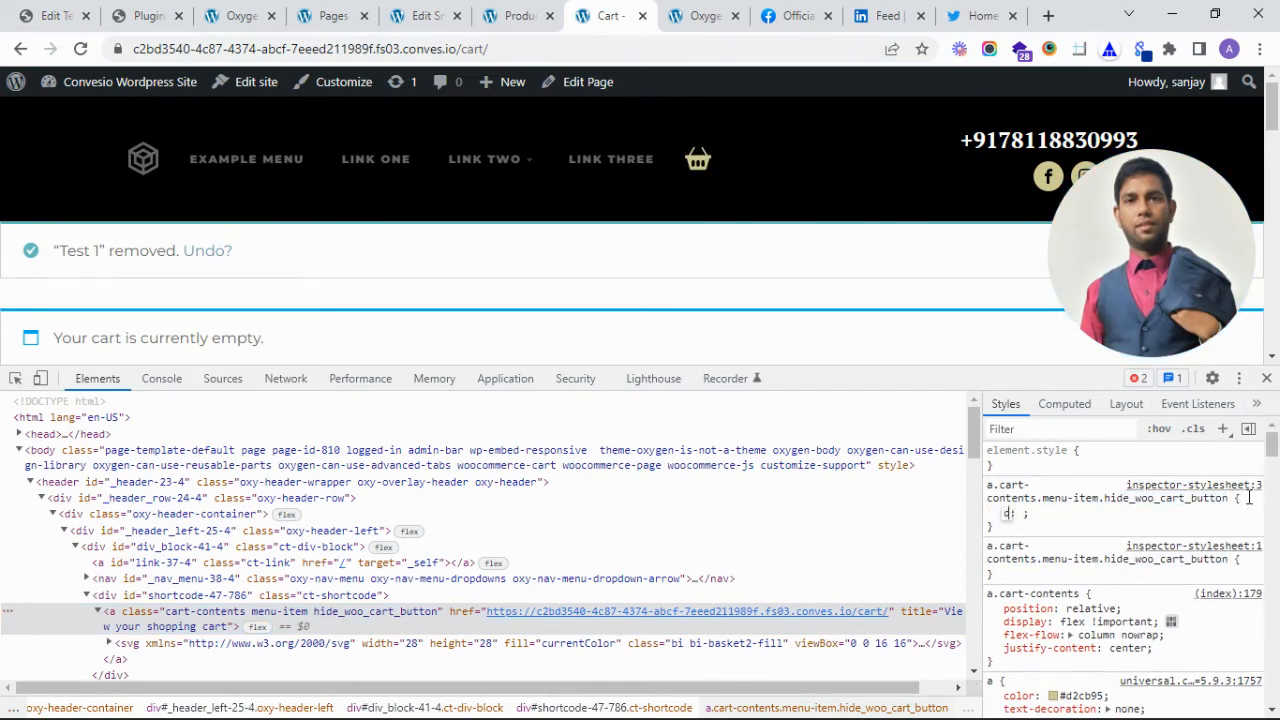
Give .hide_woo_cart_button display: none !important in DevTools, then return to the shop
type("display: none")
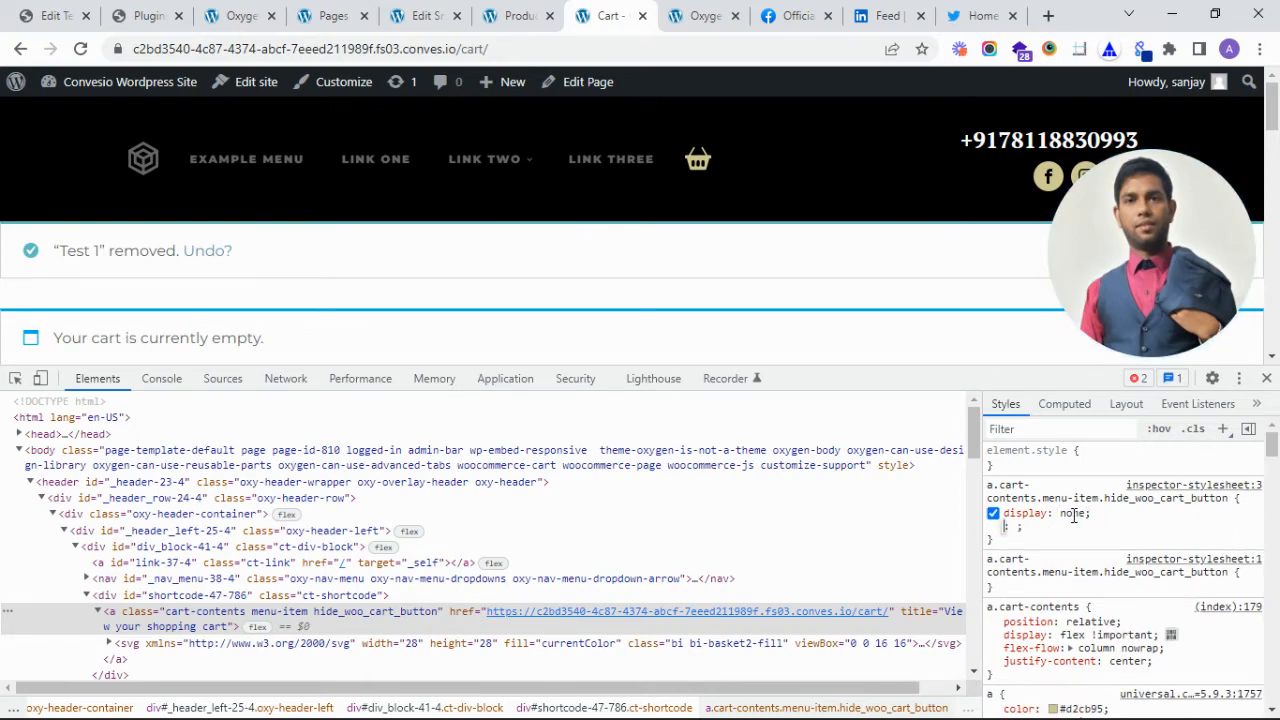
type("!important")
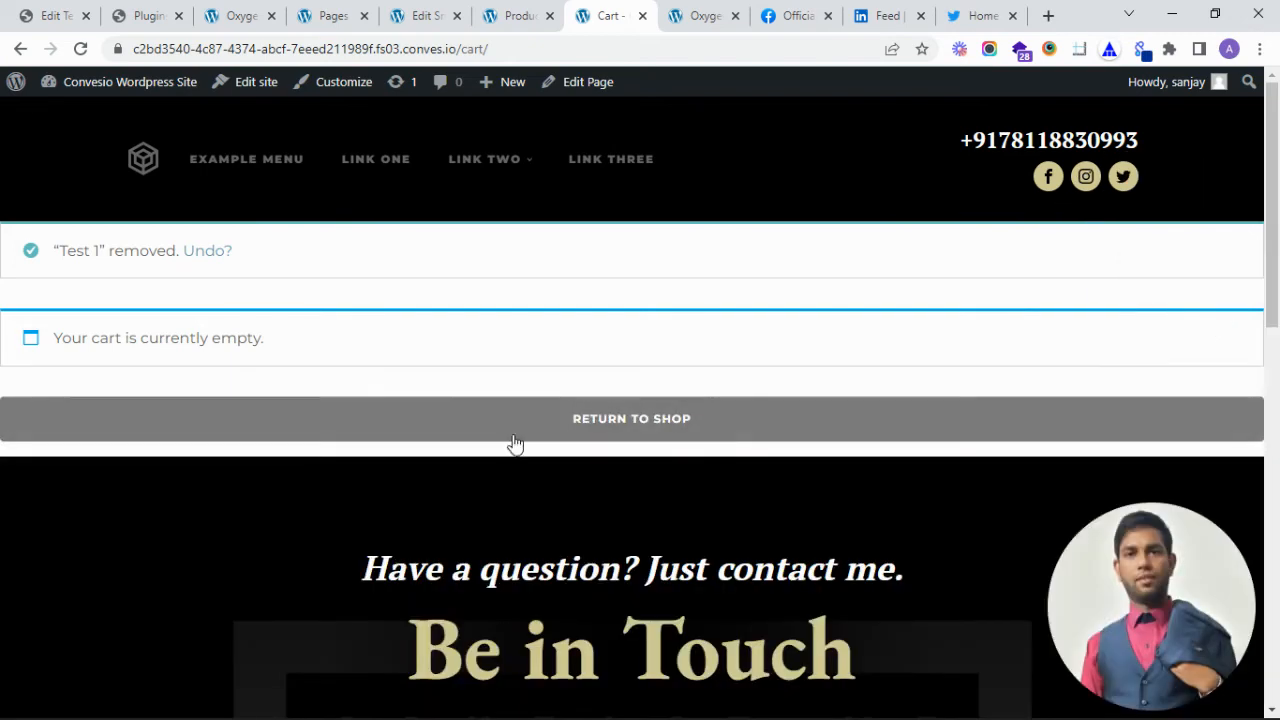
left_click(631, 418)
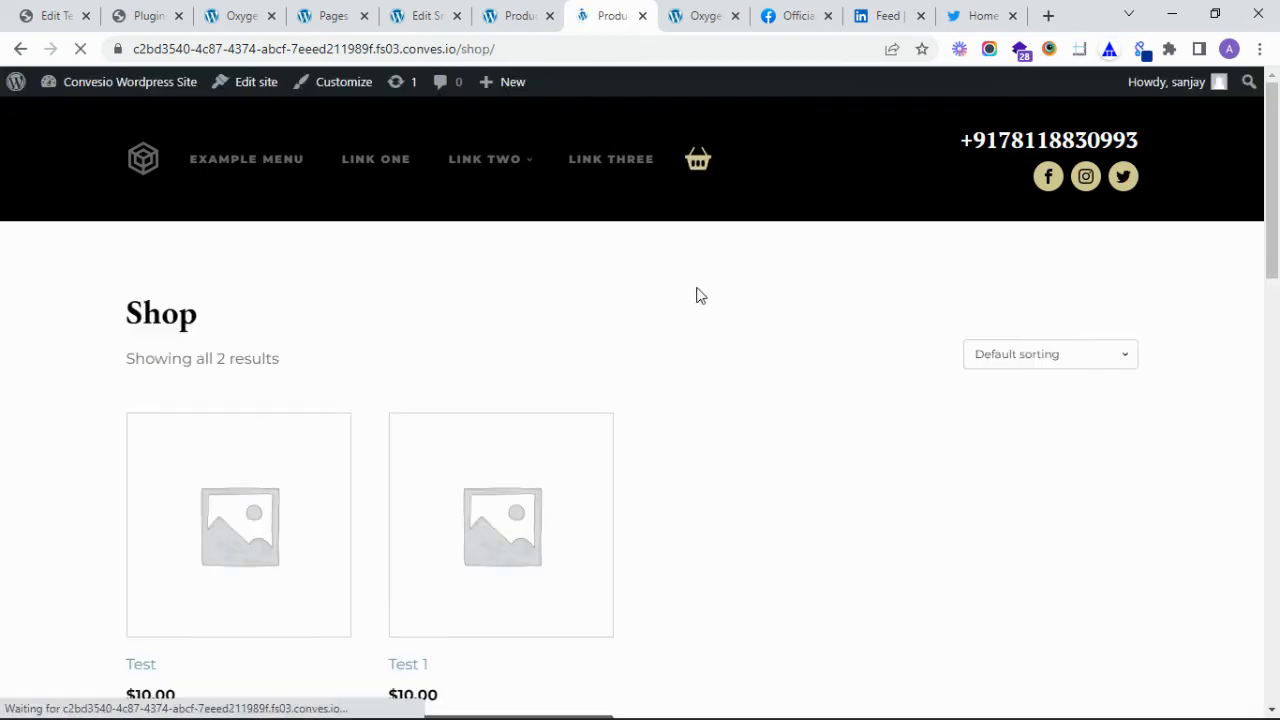
Switch back to the Edit Snippet tab holding the woo_cart_button code
left_click(423, 15)
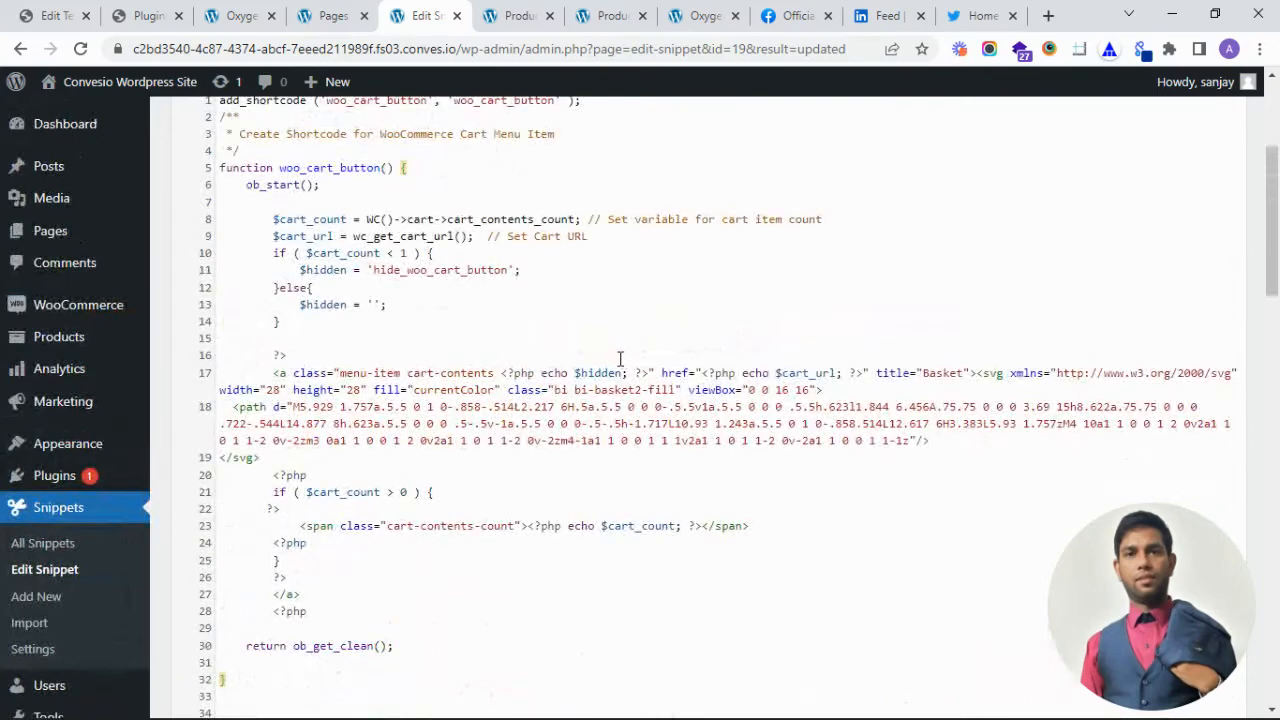
scroll("down", 3)
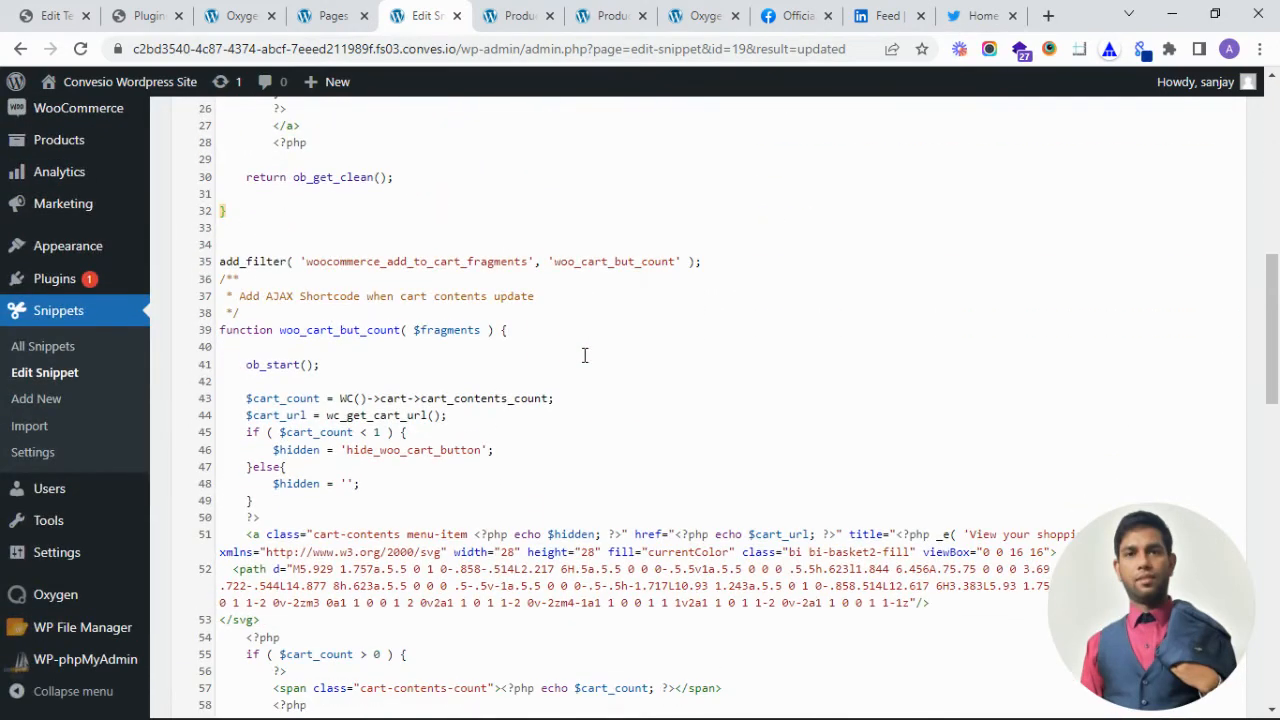
scroll("down", 3)
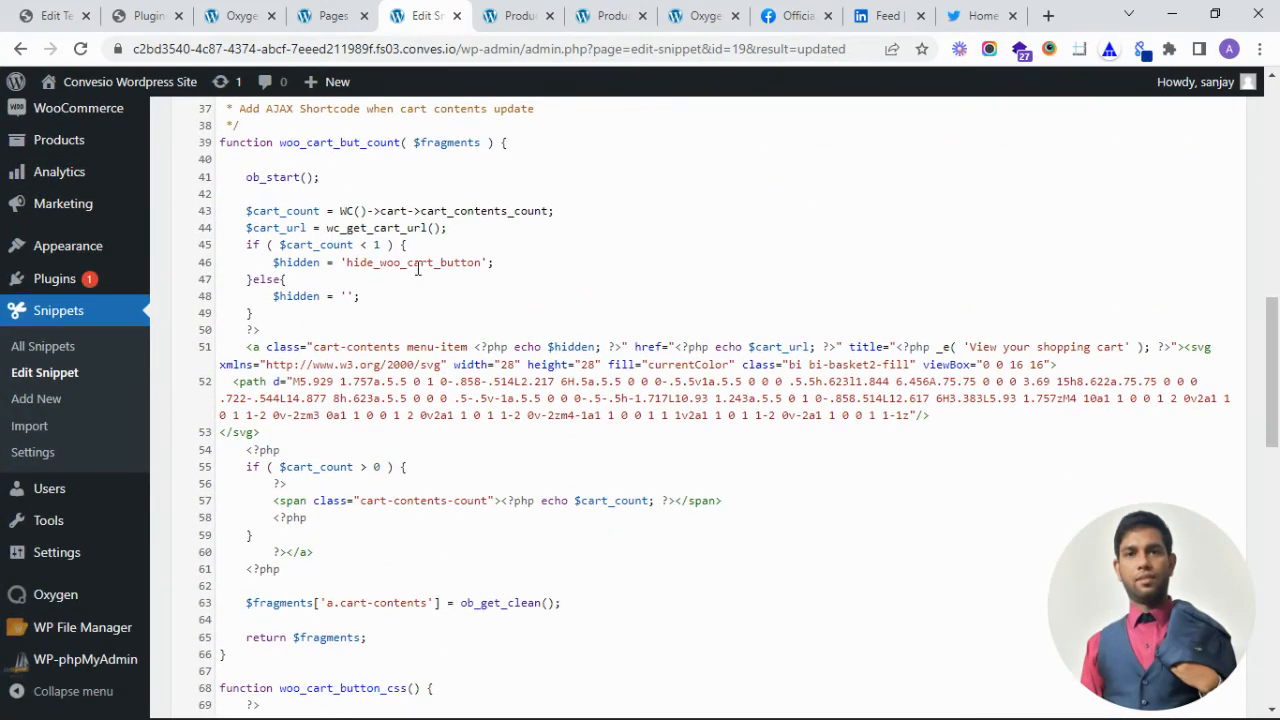
double_click(413, 262)
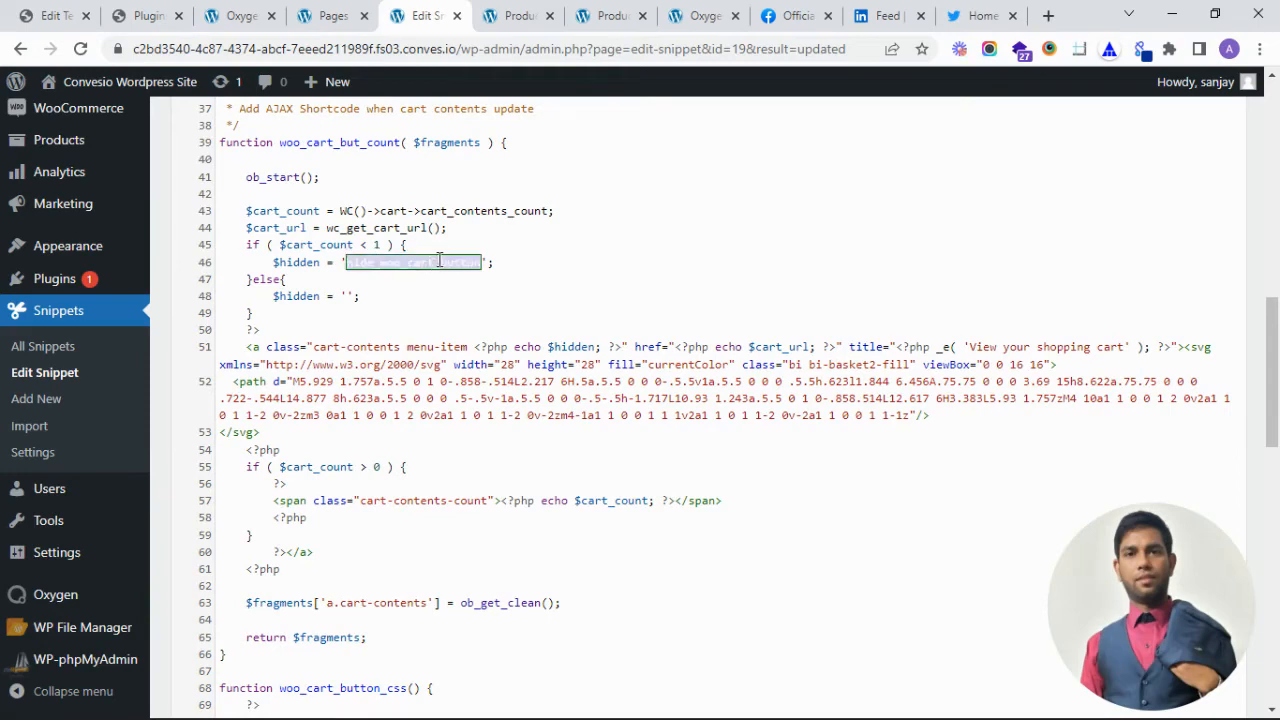
scroll("down", 3)
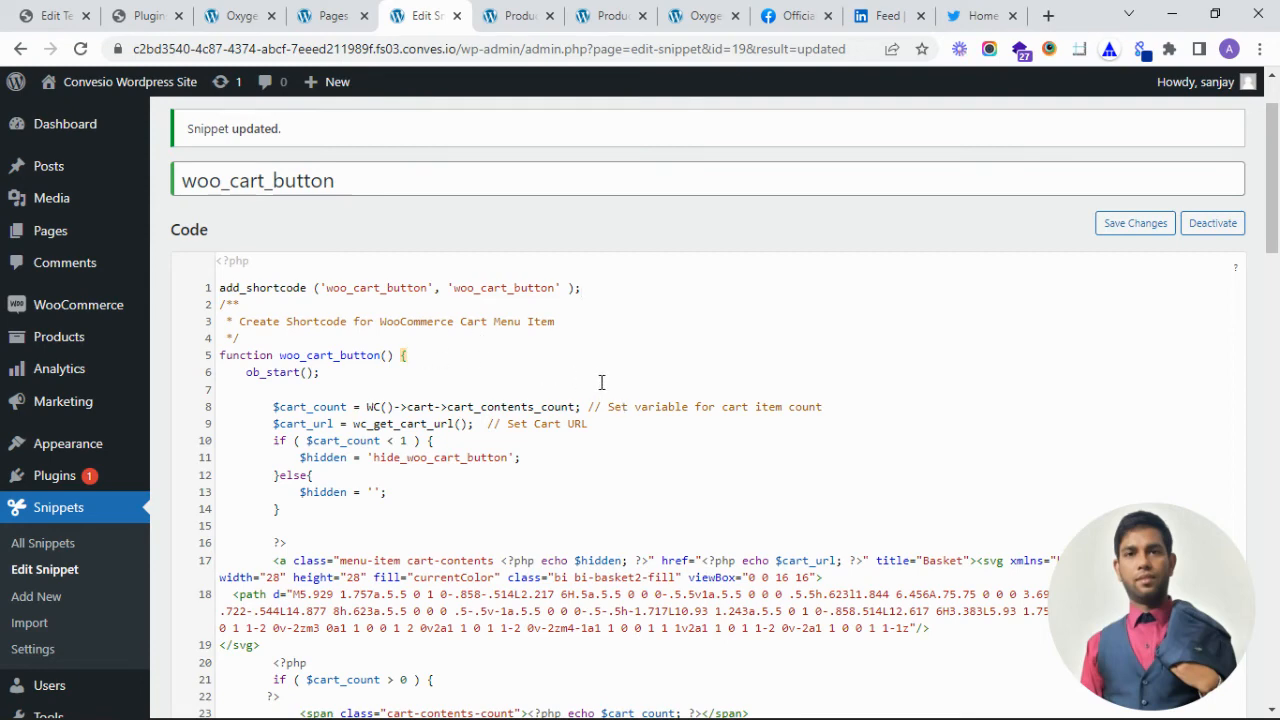
scroll("down", 3)
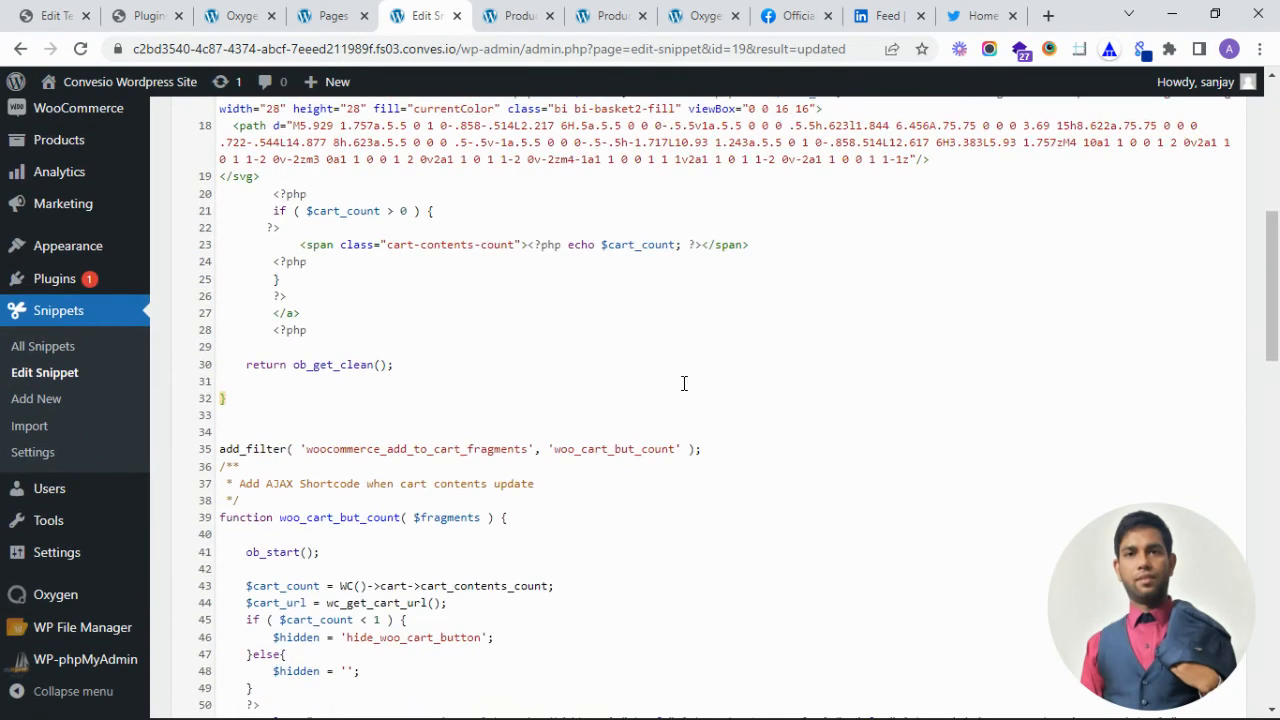
scroll("down", 3)
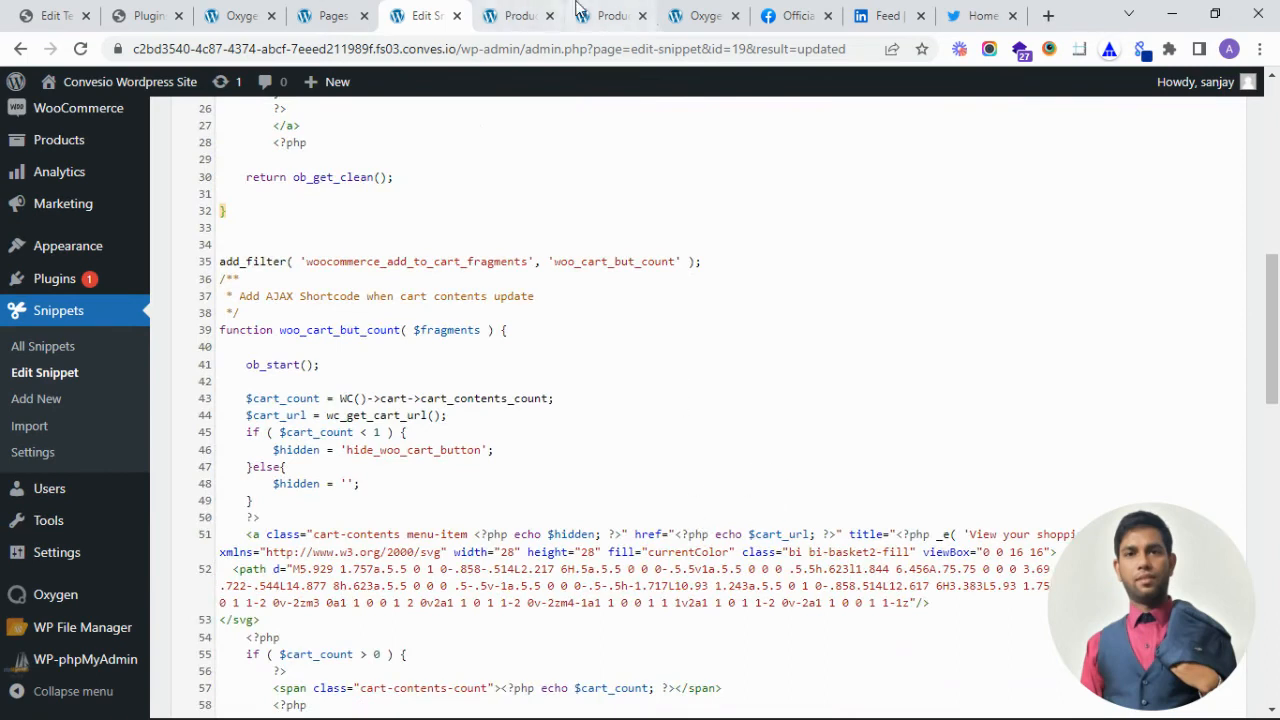